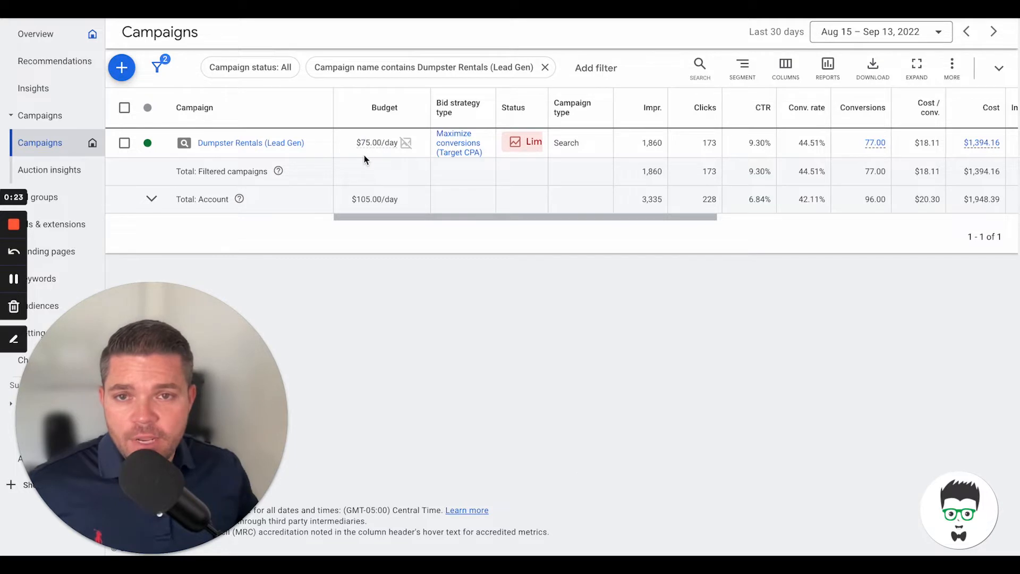
pyautogui.moveTo(706, 148)
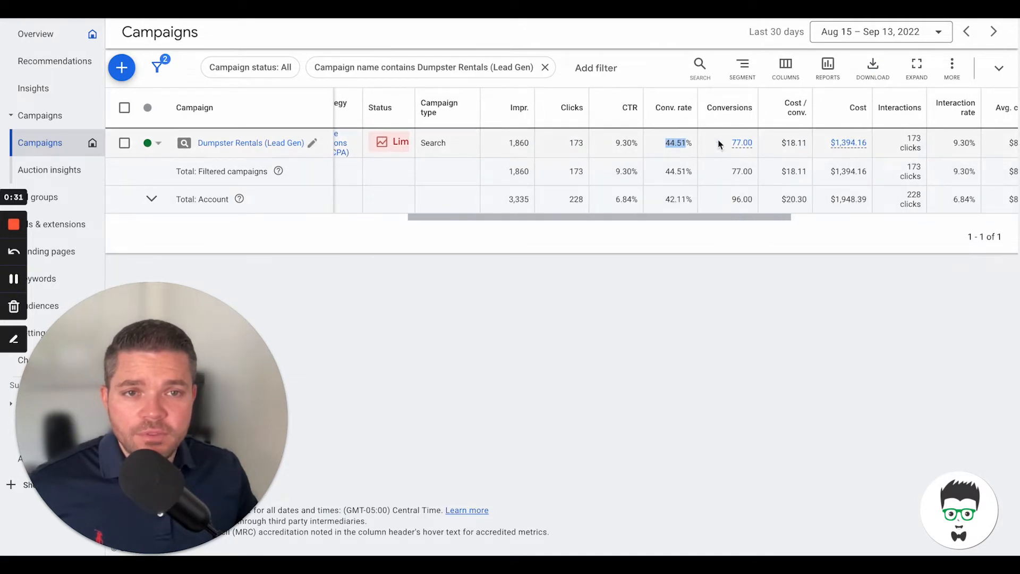
pyautogui.moveTo(754, 163)
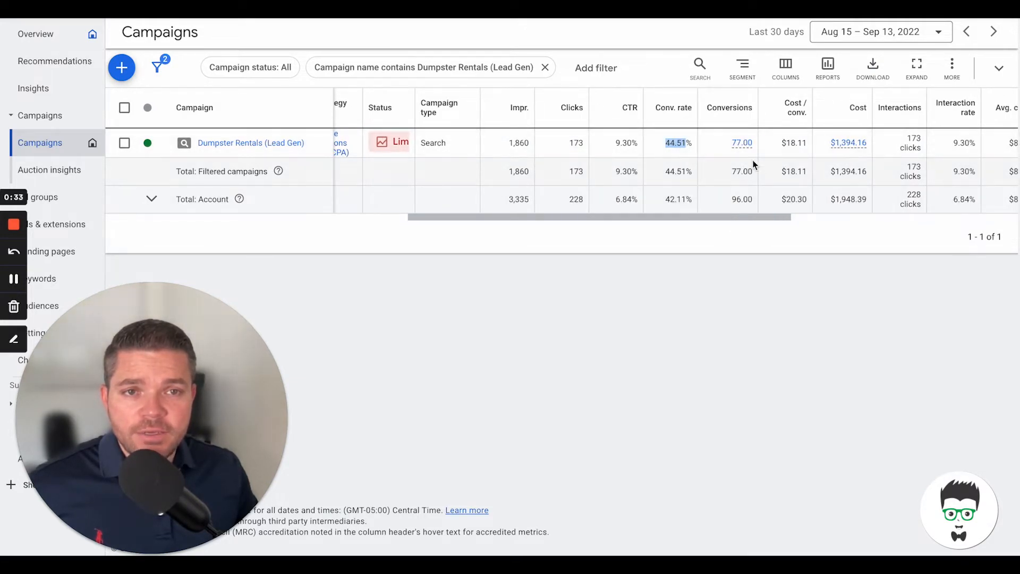
pyautogui.hscroll(3)
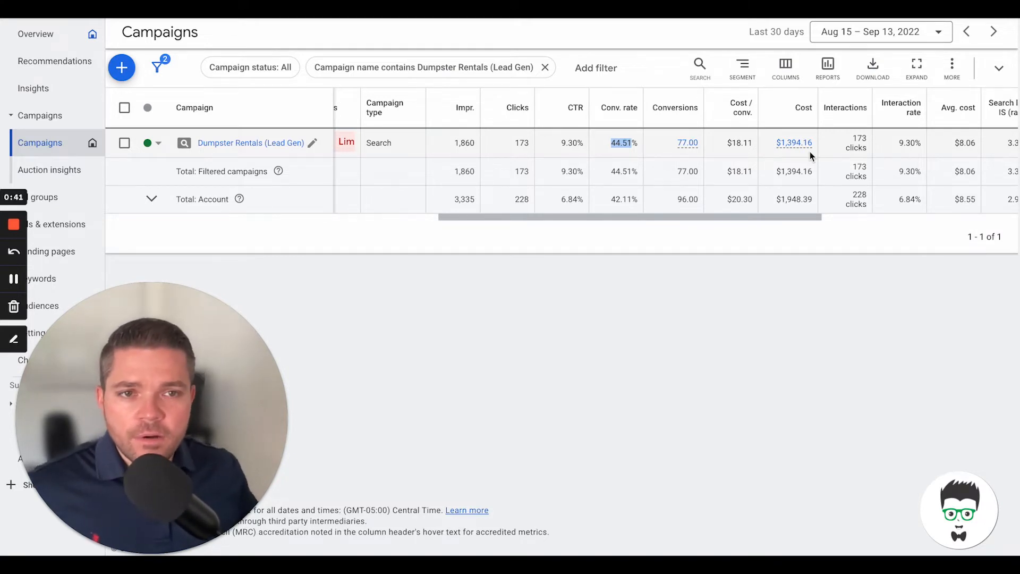
pyautogui.moveTo(825, 150)
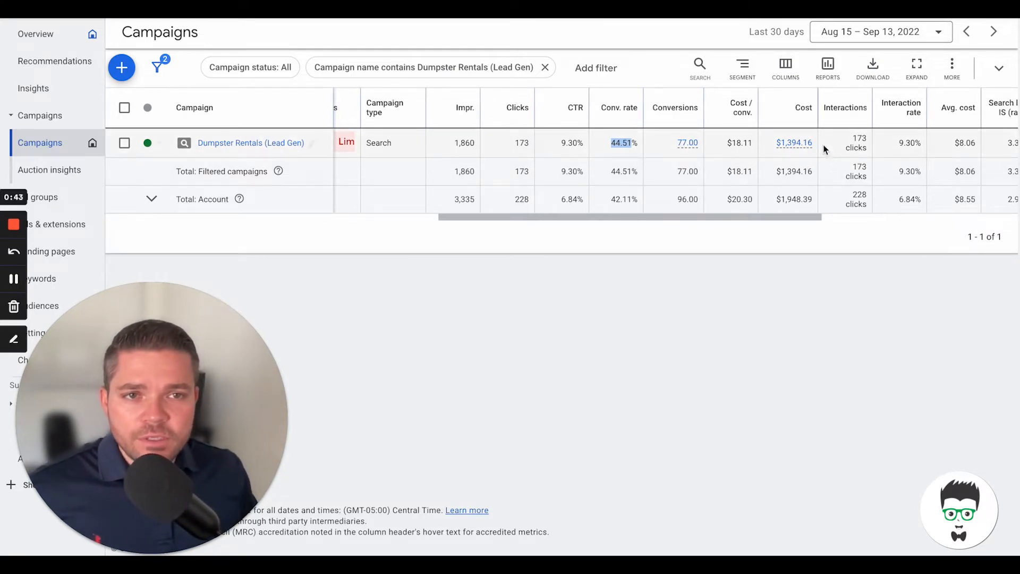
pyautogui.moveTo(793, 143)
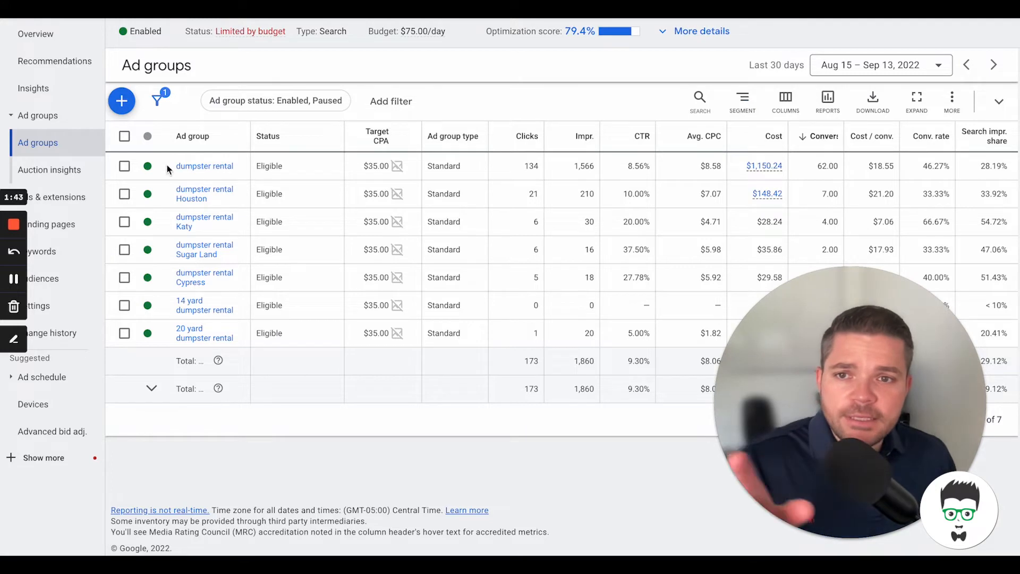
pyautogui.moveTo(207, 177)
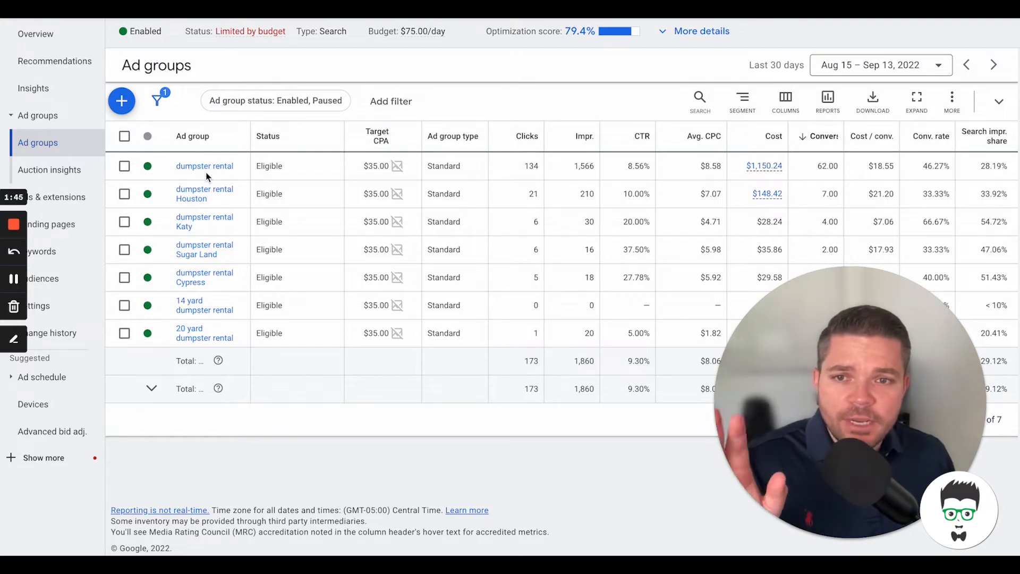
pyautogui.moveTo(217, 214)
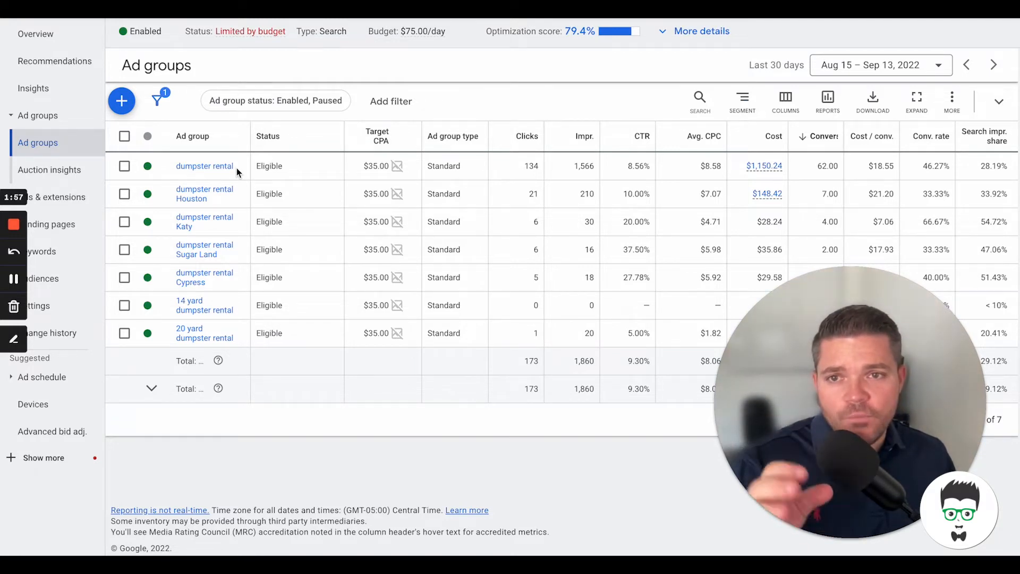
pyautogui.moveTo(664, 165)
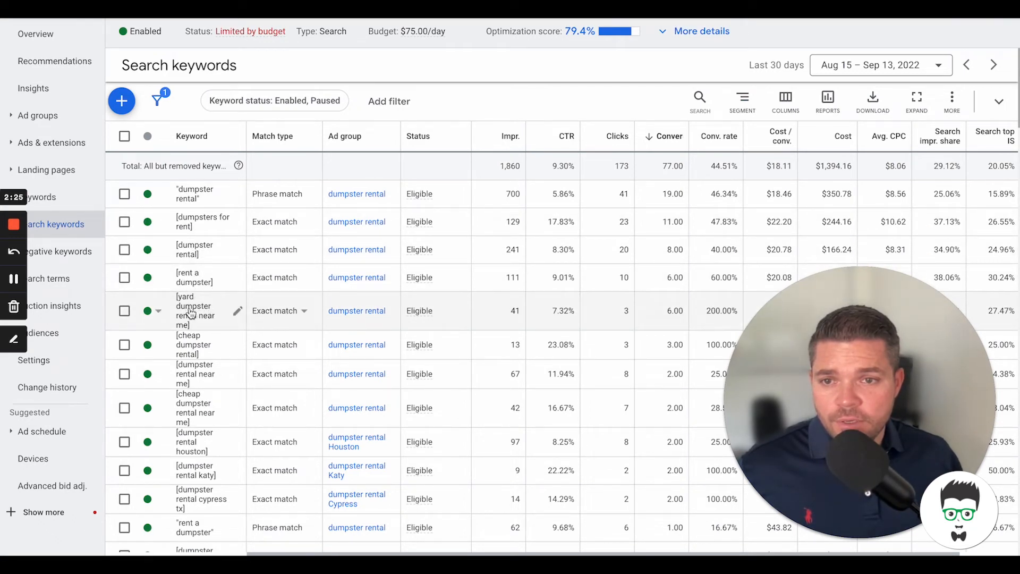
pyautogui.moveTo(195, 345)
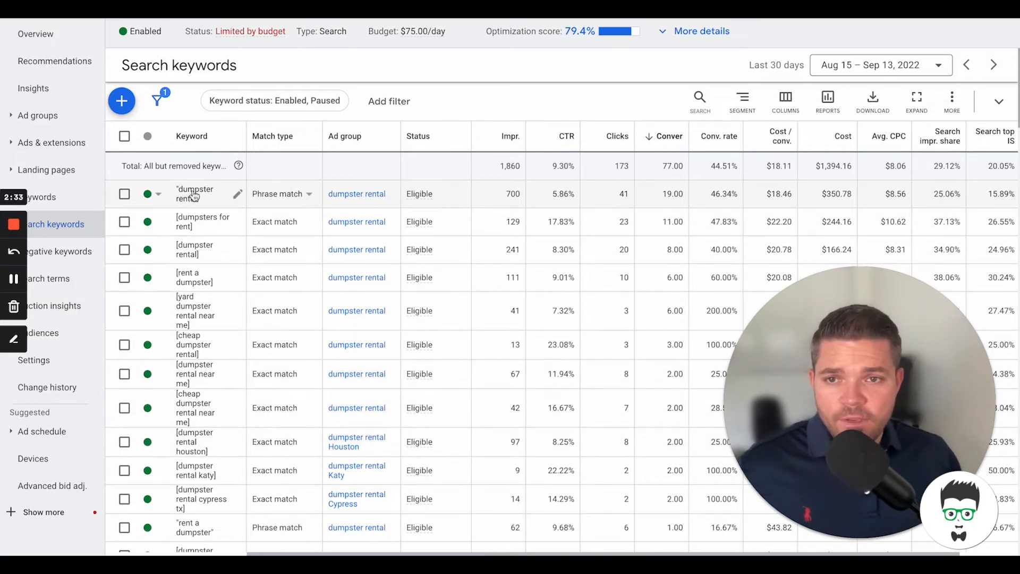
pyautogui.moveTo(200, 263)
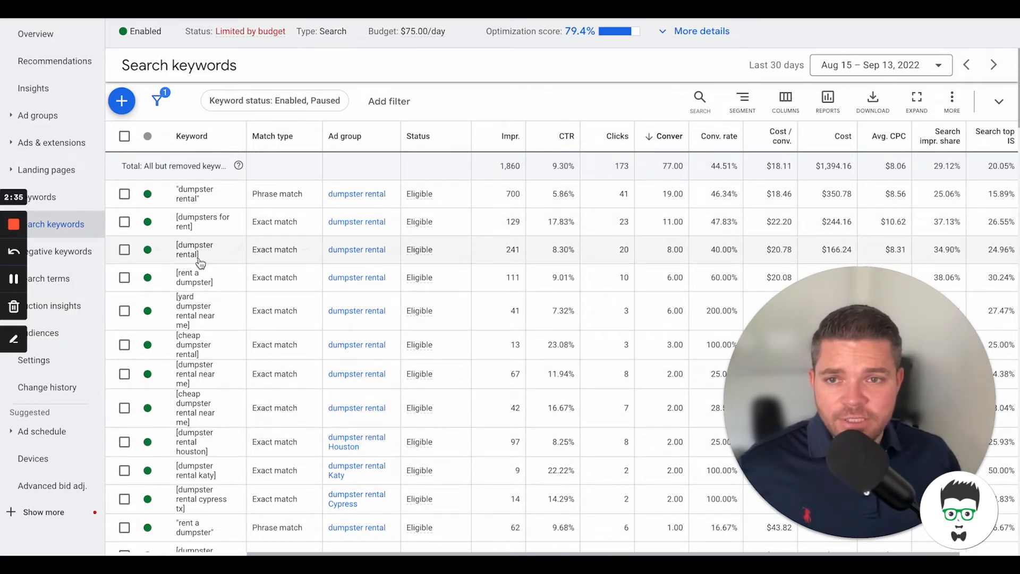